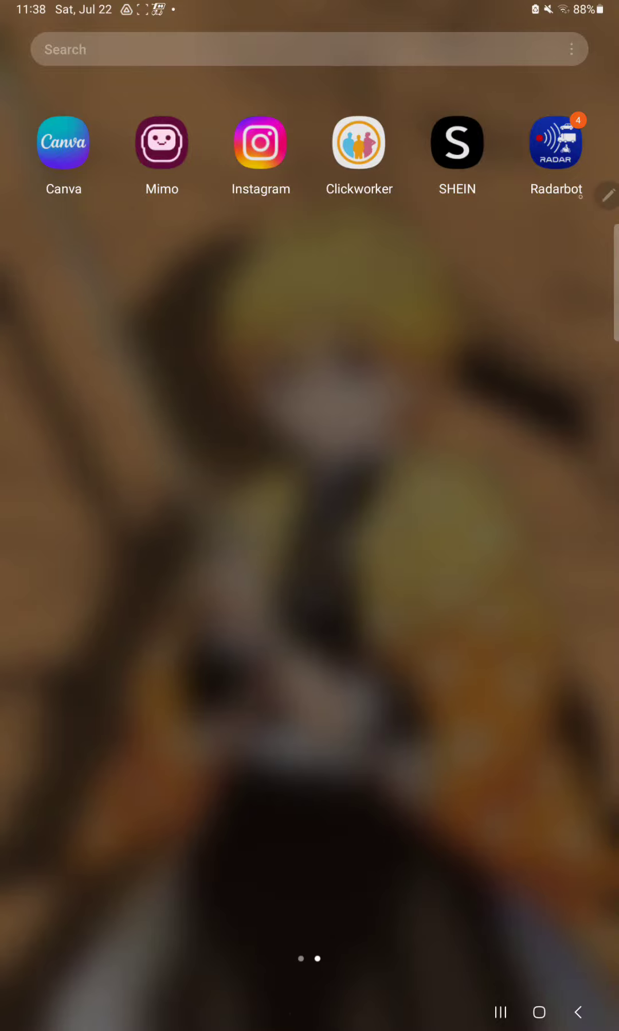
Launch Radarbot from the Android home screen.
{"action": "left_click", "coordinate": [554, 144]}
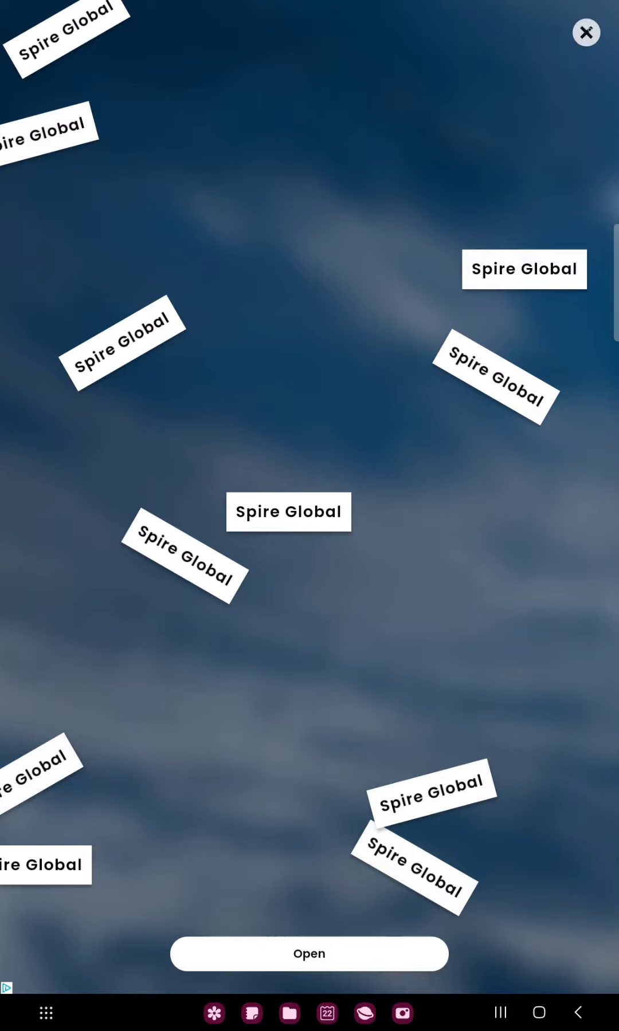
Dismiss the Spire Global advertisement and the update prompt via More info.
{"action": "left_click", "coordinate": [586, 32]}
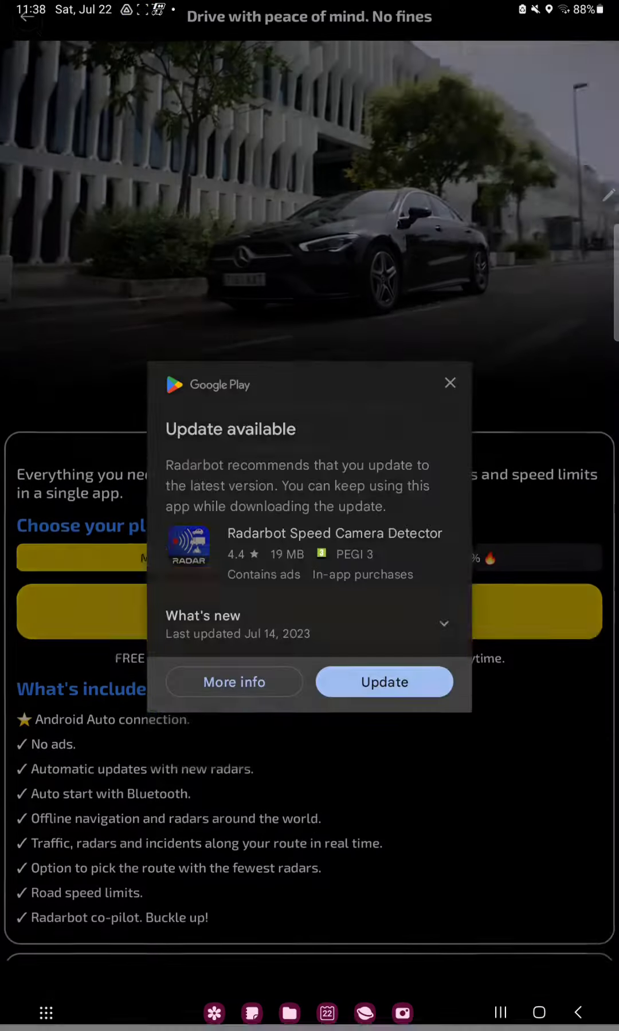
{"action": "left_click", "coordinate": [450, 384]}
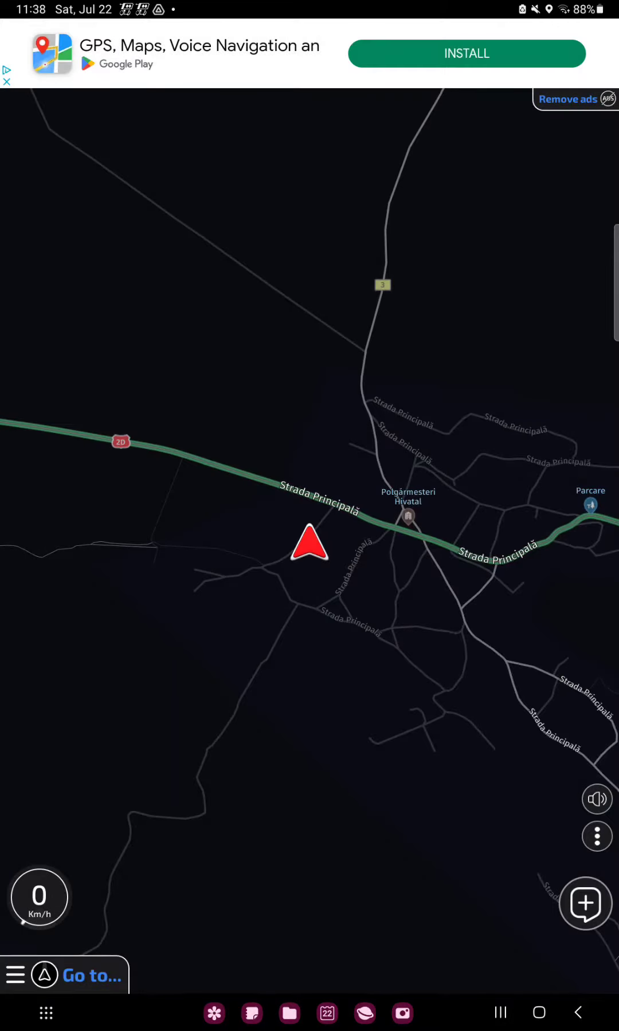
Navigate from the map's hamburger menu through Settings to General Settings.
{"action": "left_click", "coordinate": [15, 974]}
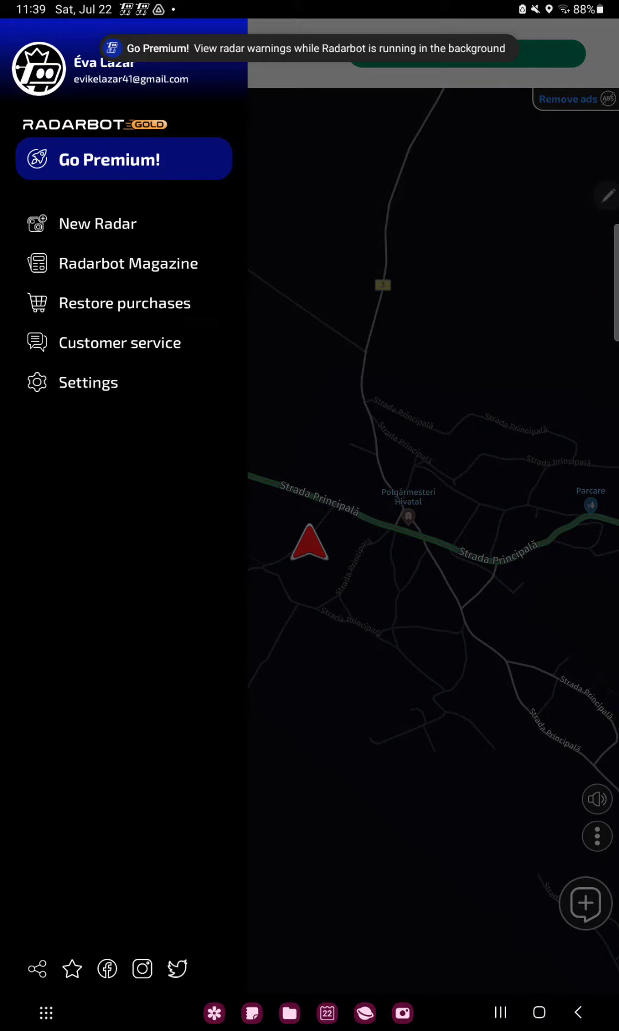
{"action": "left_click", "coordinate": [87, 382]}
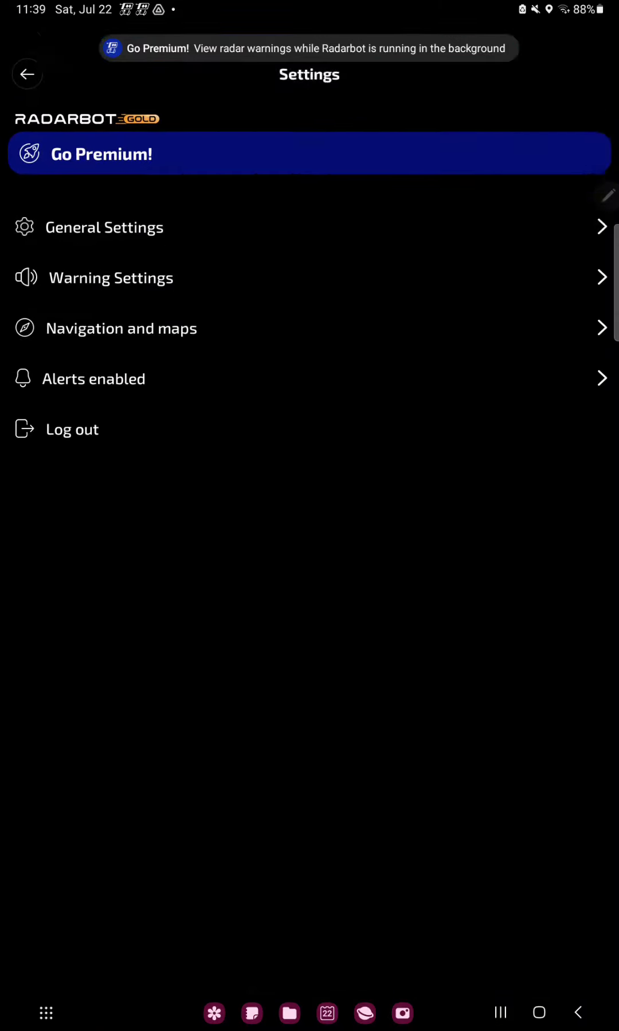
{"action": "left_click", "coordinate": [103, 227]}
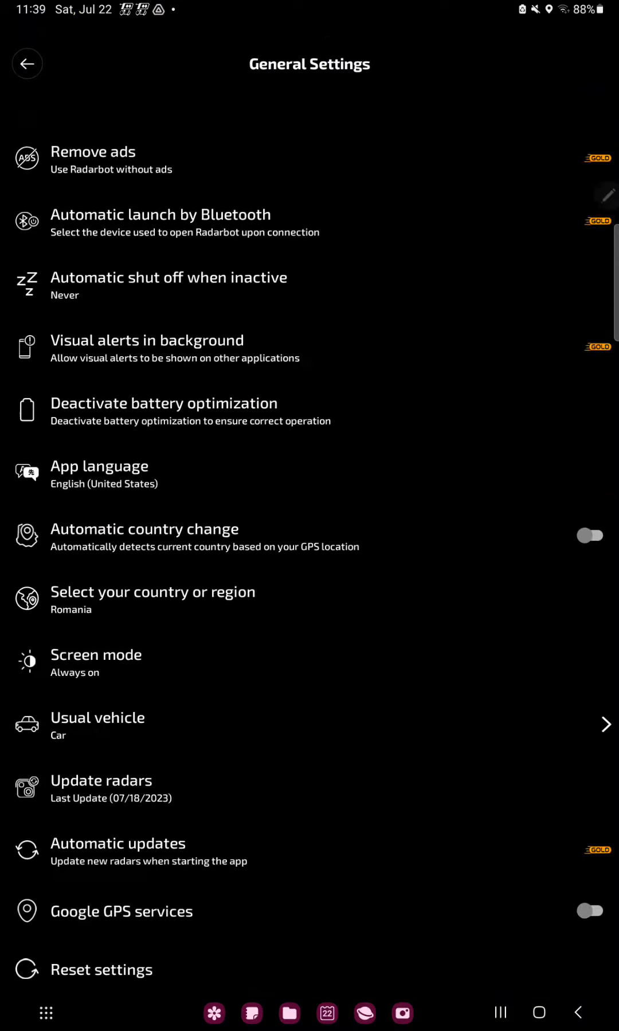
Reveal the Screen mode dialog offering Always on and Screen can be turned off.
{"action": "scroll", "scroll_direction": "down", "scroll_amount": 3}
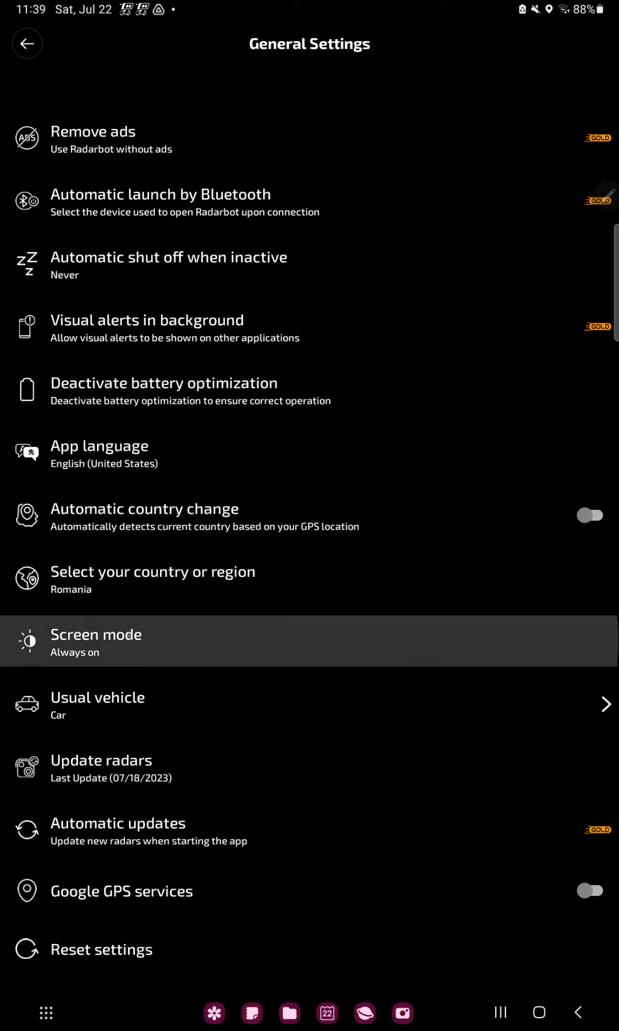
{"action": "left_click", "coordinate": [95, 642]}
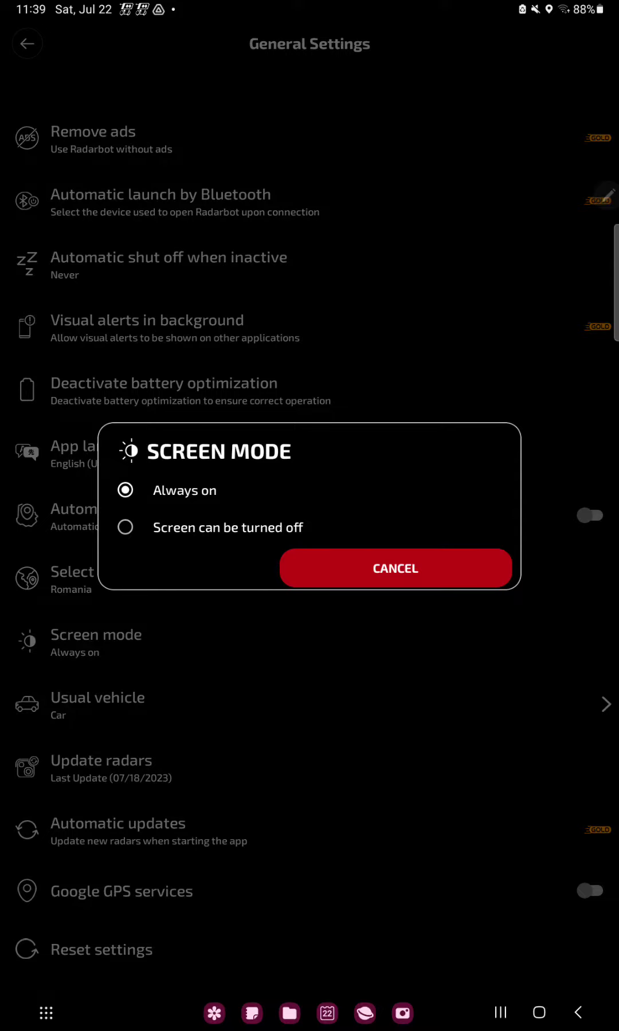